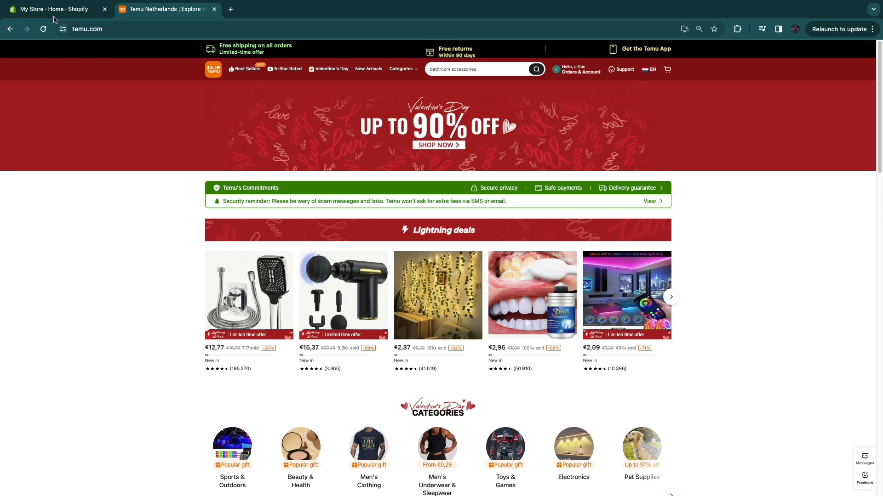
Return to the Shopify store admin after glancing at the Temu storefront
click(54, 9)
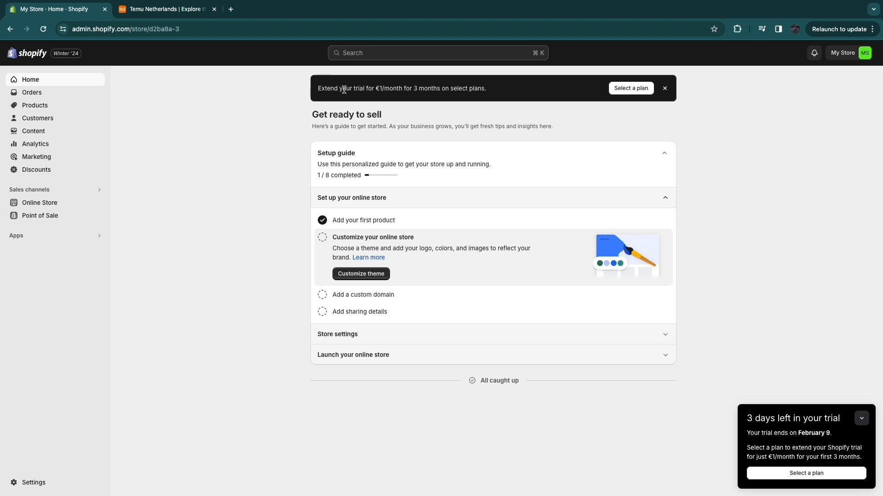
mouse_move(288, 95)
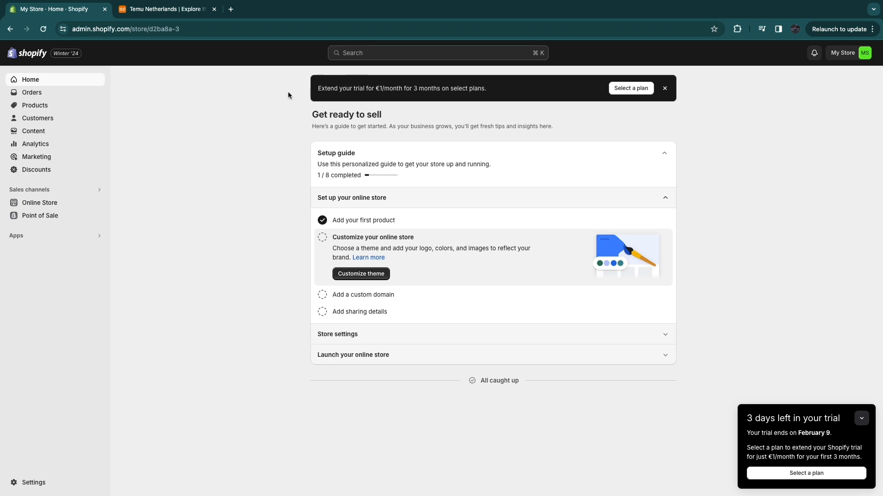
mouse_move(203, 130)
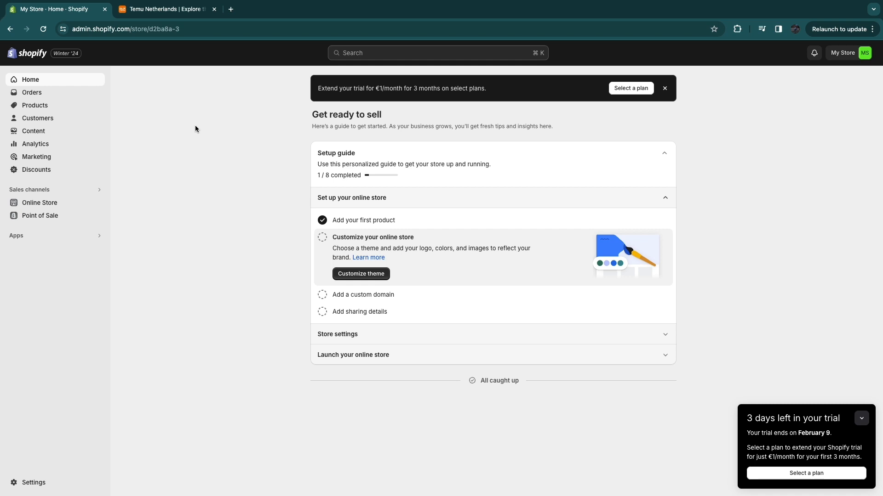
click(163, 9)
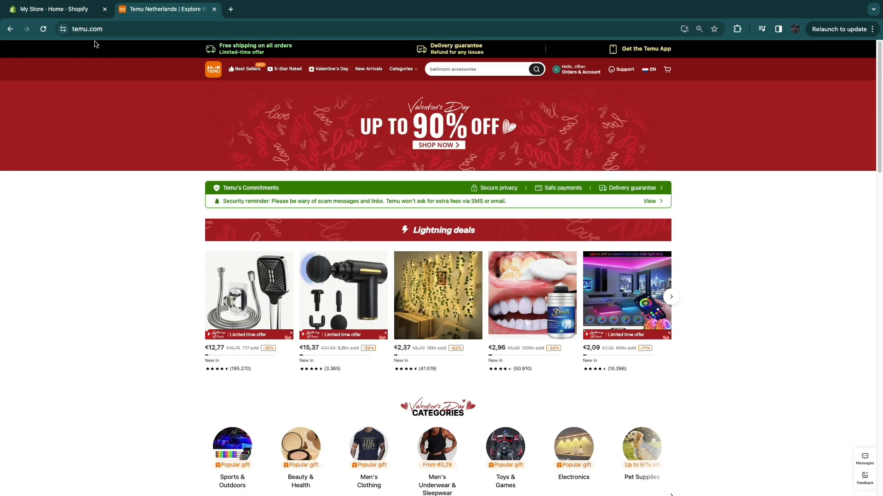
click(54, 9)
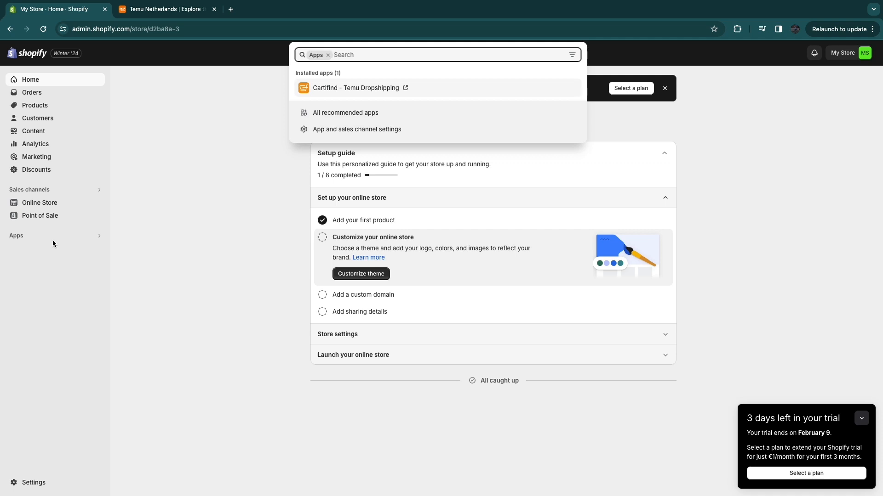
Install the Zopi - AliExpress Dropshipping app from the Shopify App Store, approving its data access
click(346, 112)
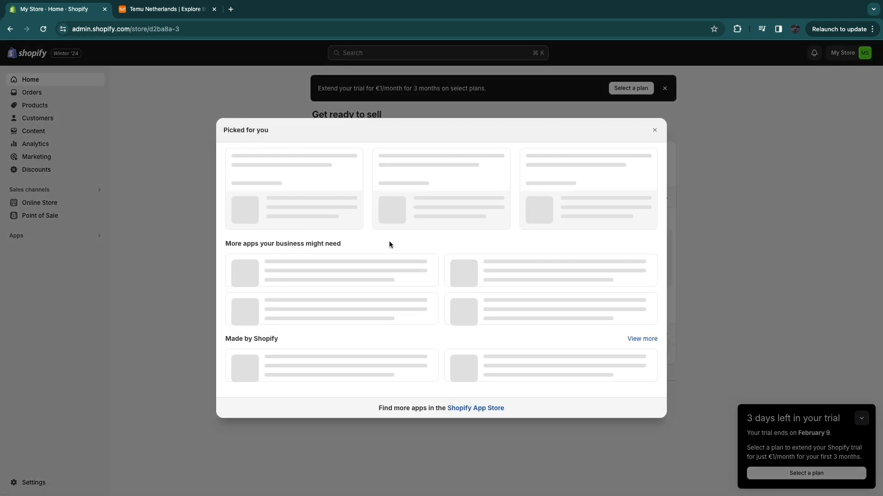
click(230, 9)
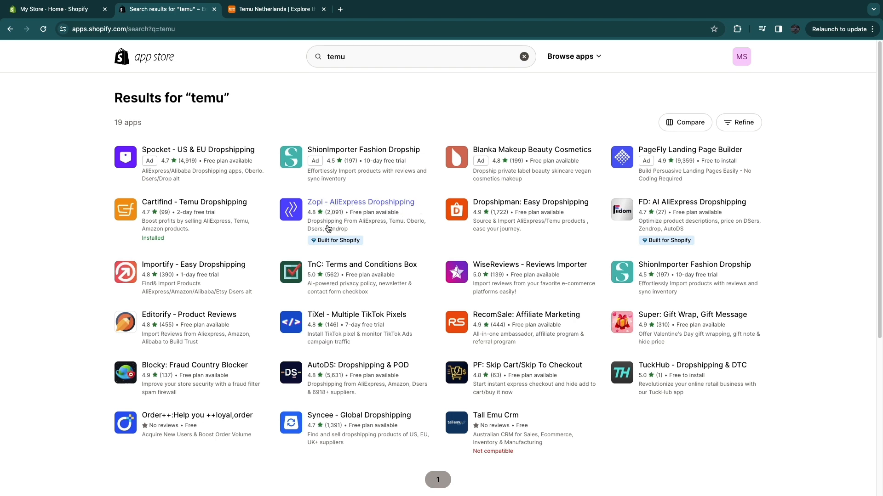
click(361, 202)
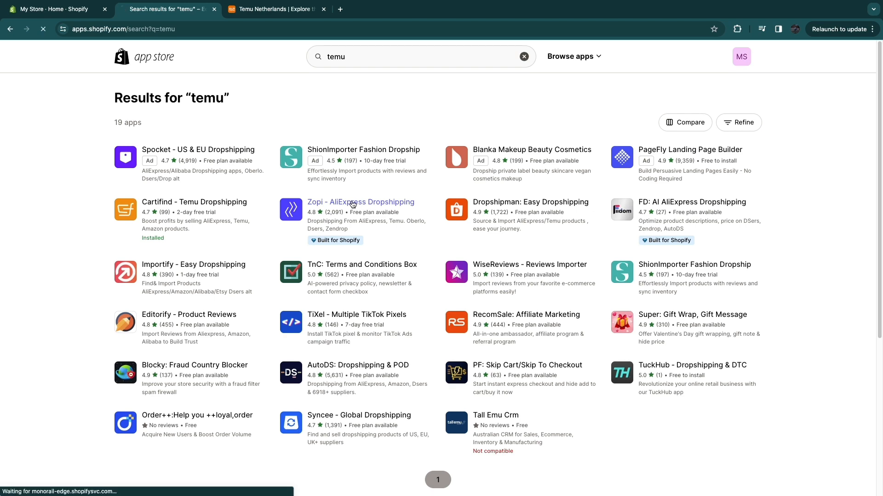
click(360, 201)
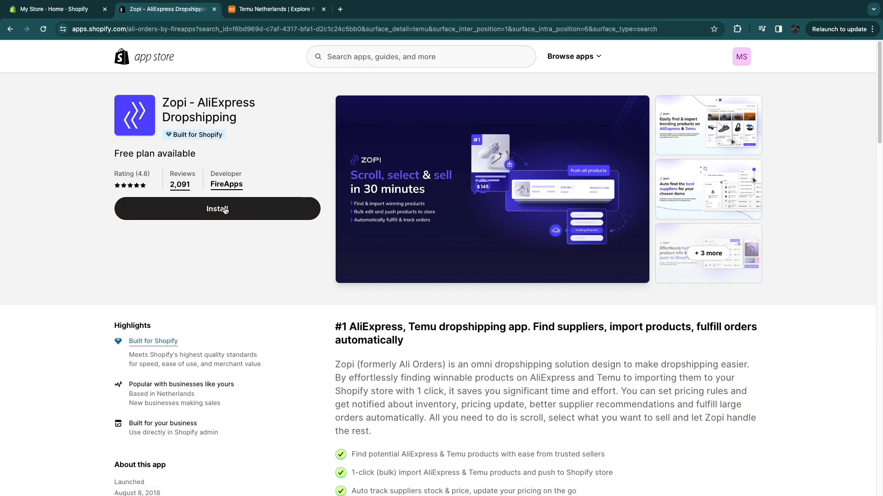
click(217, 209)
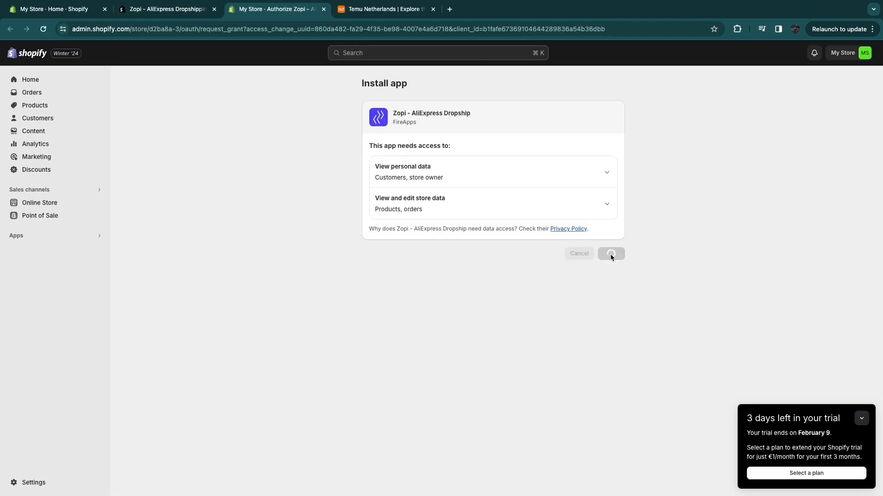
Finish the Zopi install to reach its welcome page, then switch to the Temu storefront
click(609, 254)
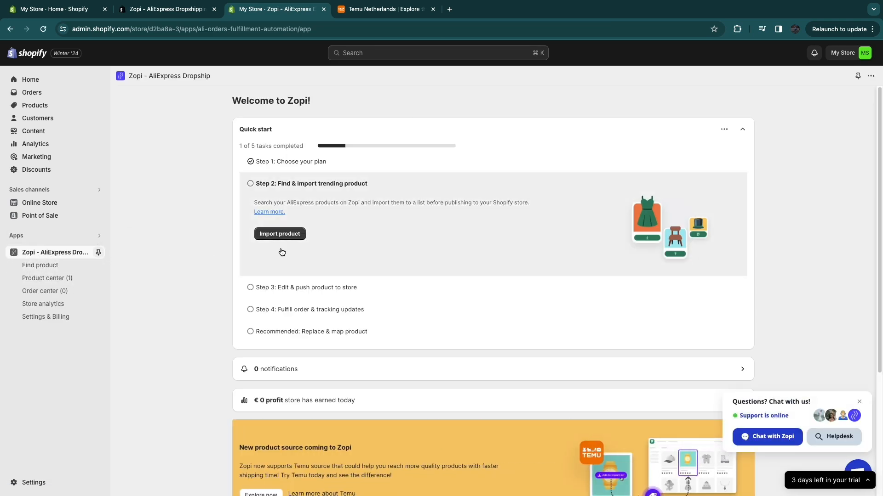
click(386, 9)
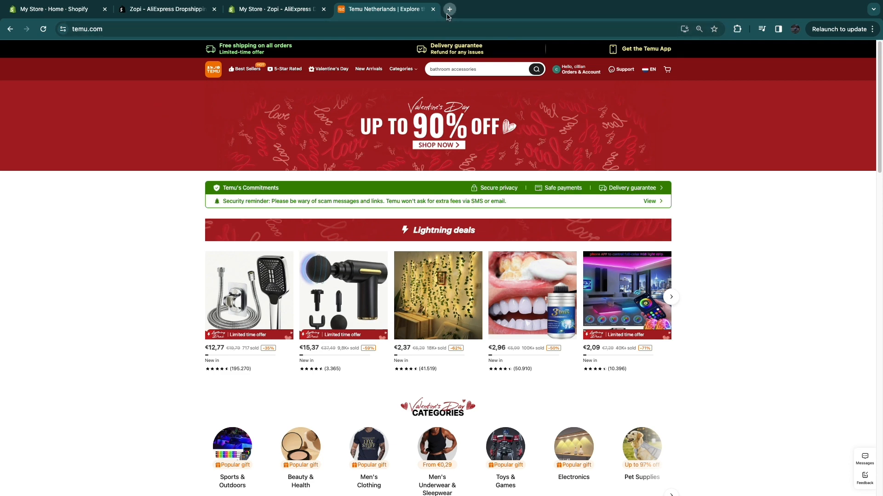
Search the Chrome Web Store for 'zopi' extensions in a new tab
click(448, 9)
text(chrome)
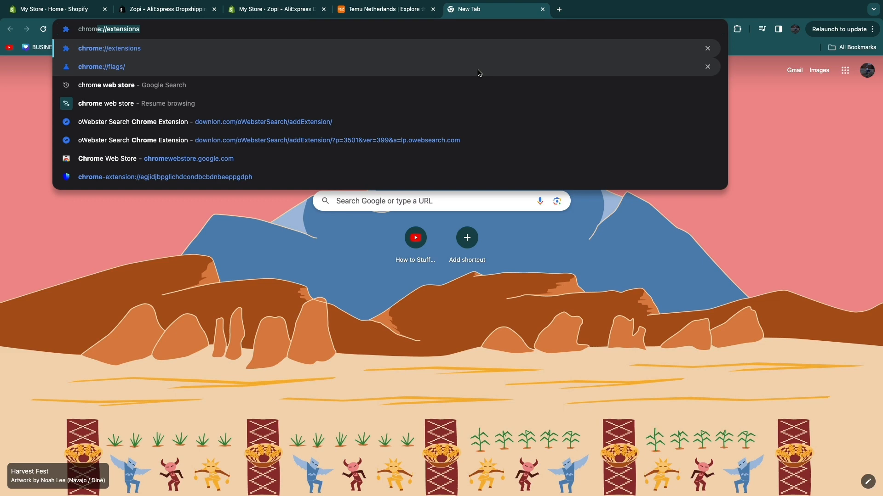
click(131, 85)
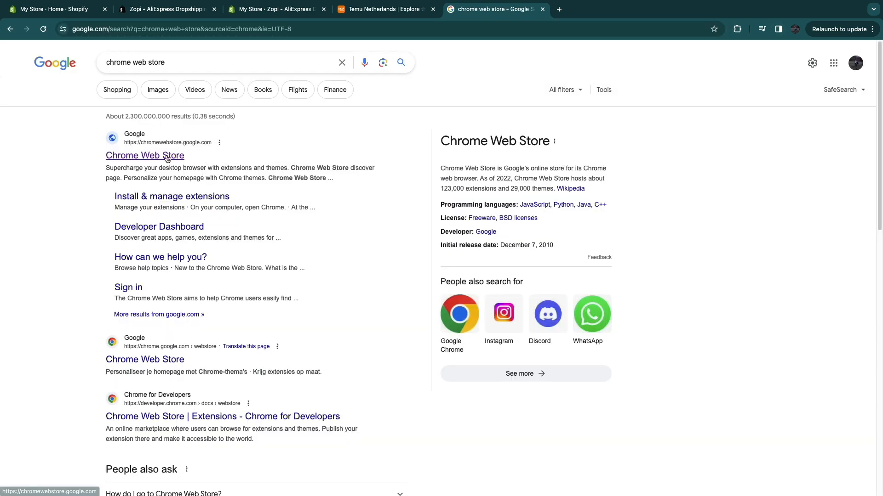
click(144, 155)
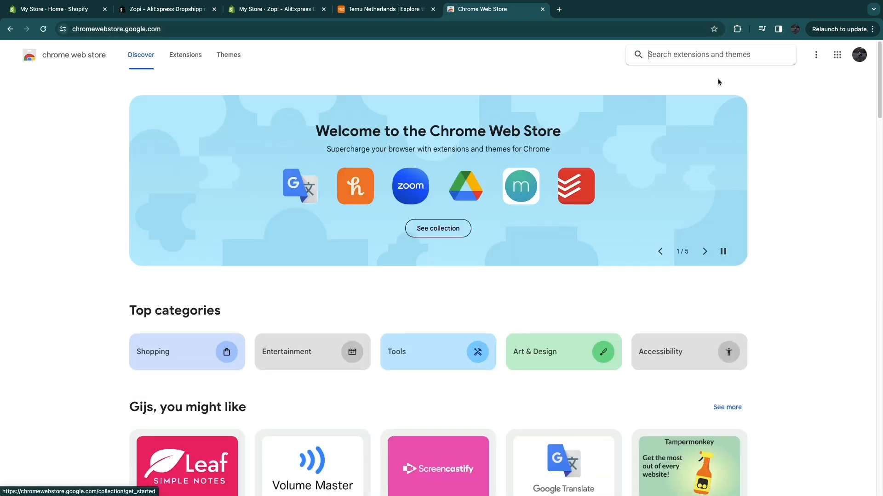
text(zopi)
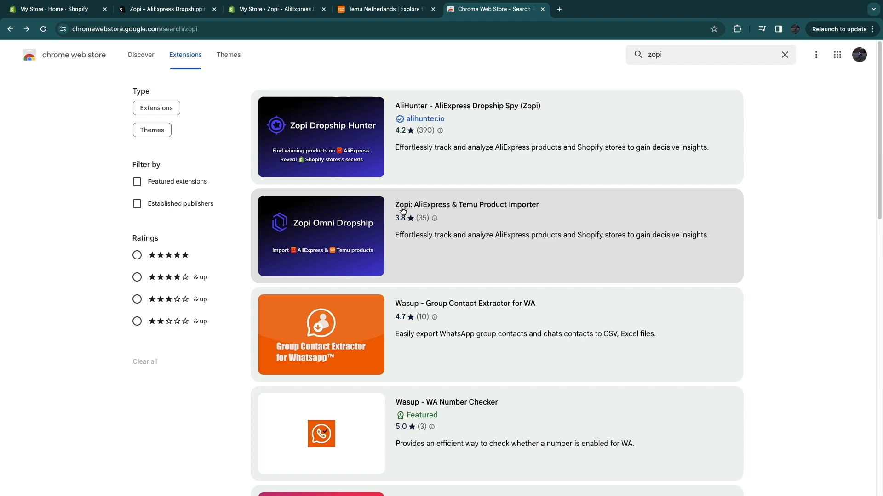
Add the Zopi: AliExpress & Temu Product Importer extension to Chrome and return to the Temu product
click(466, 204)
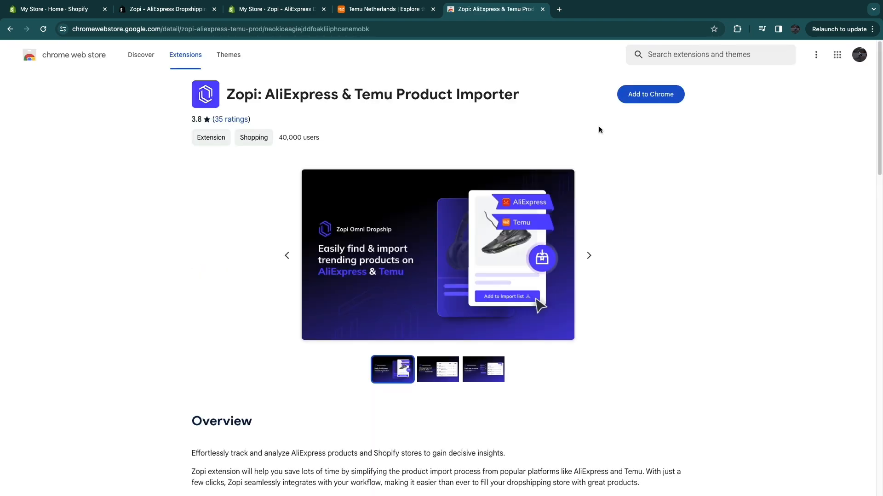
click(650, 94)
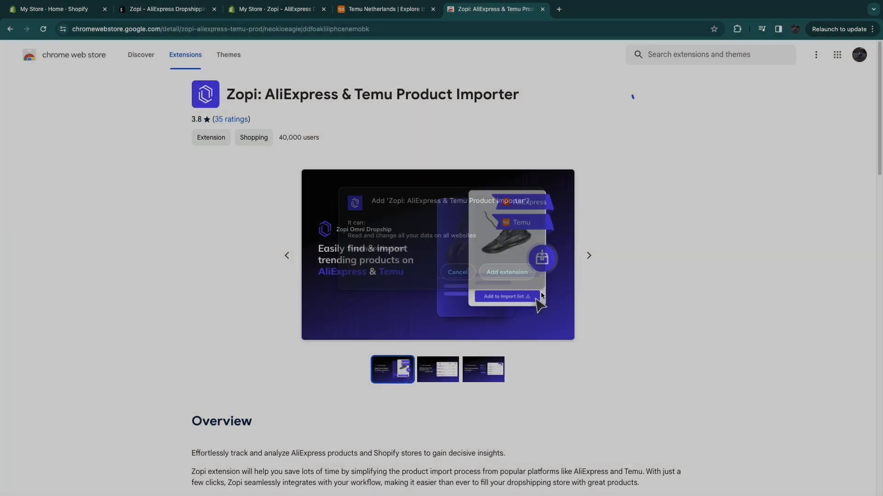
click(506, 272)
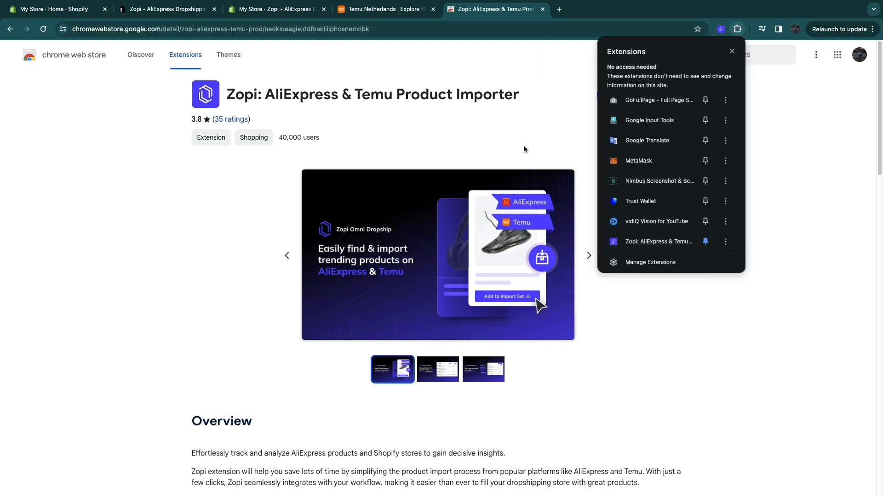
click(386, 9)
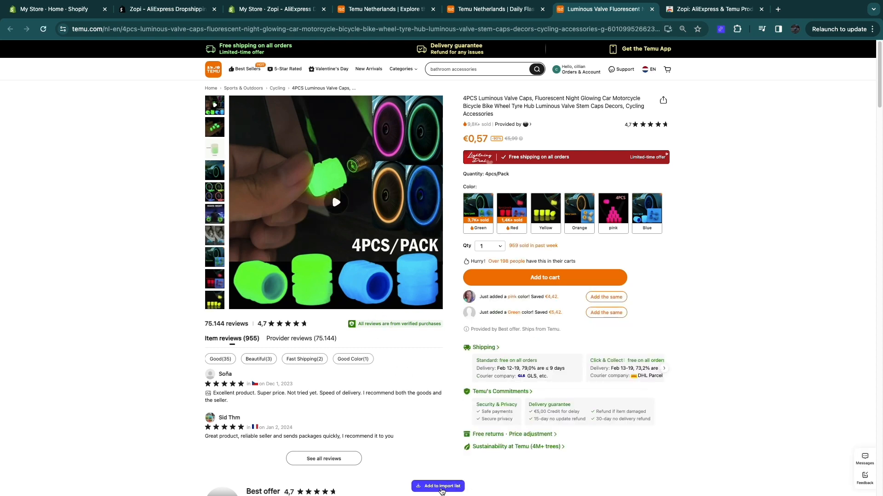
Send the luminous valve caps product to Zopi's import list, reaching its login prompt
click(719, 29)
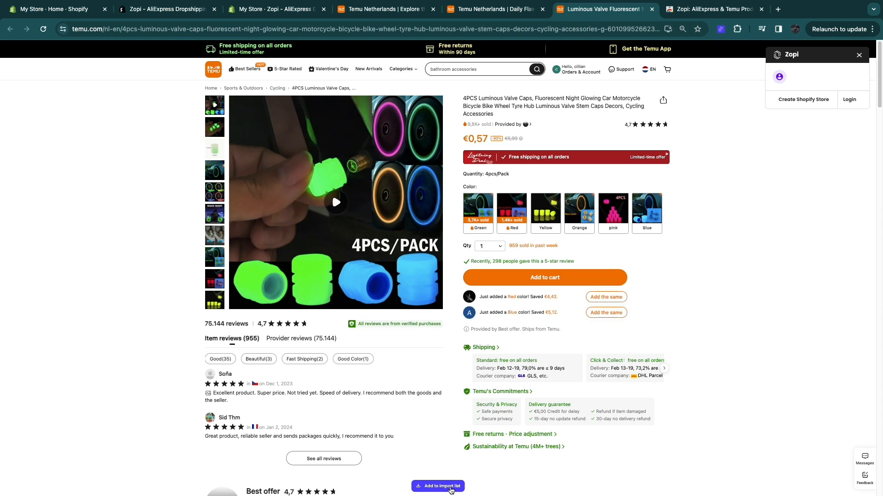
mouse_move(779, 59)
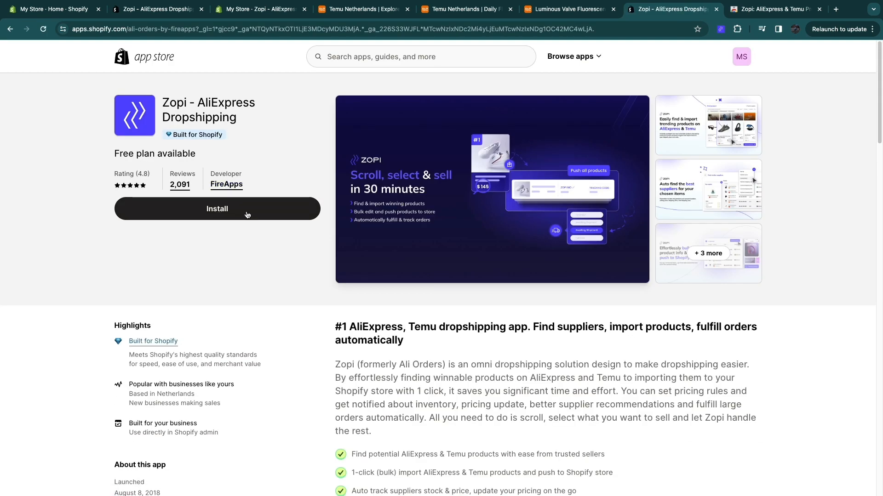
Verify Zopi in the store's installed apps, then return to the valve caps product on Temu
click(217, 208)
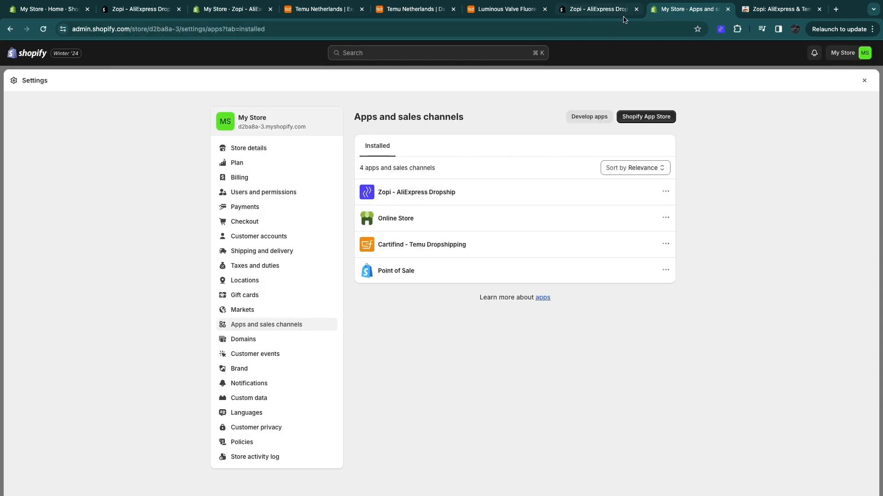
click(505, 9)
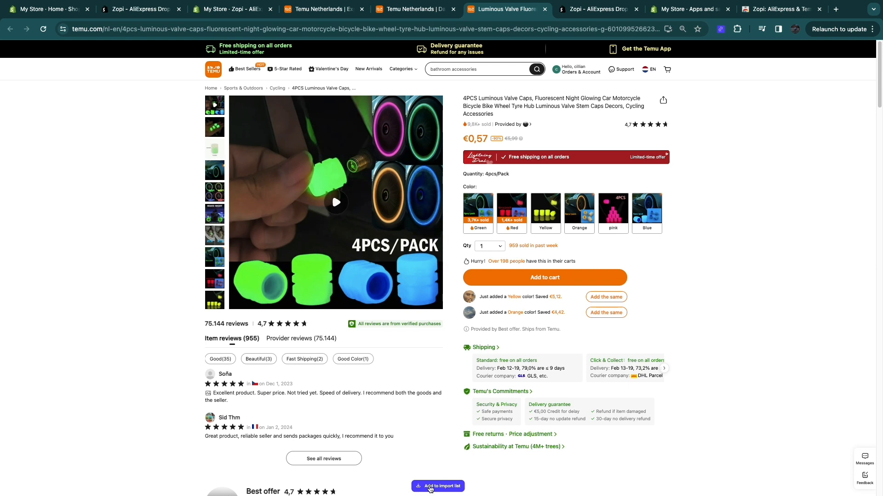
Import the valve caps product into Zopi and switch to the Zopi app in Shopify
click(437, 485)
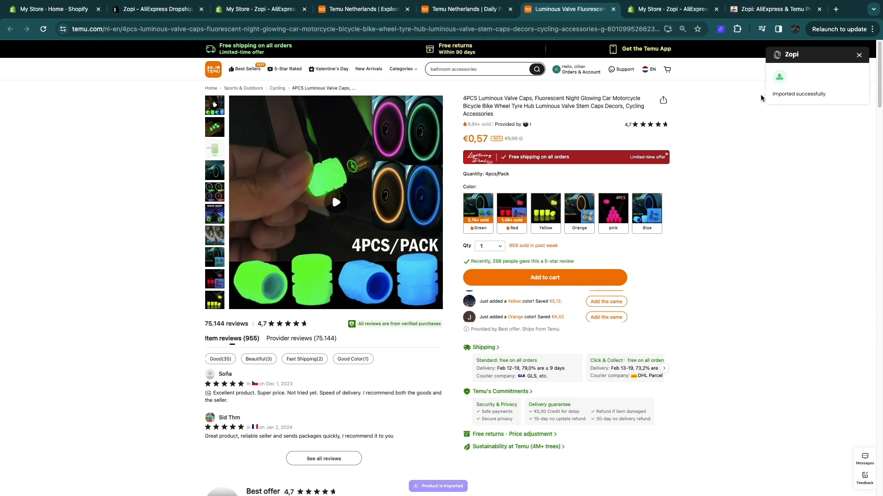
click(670, 9)
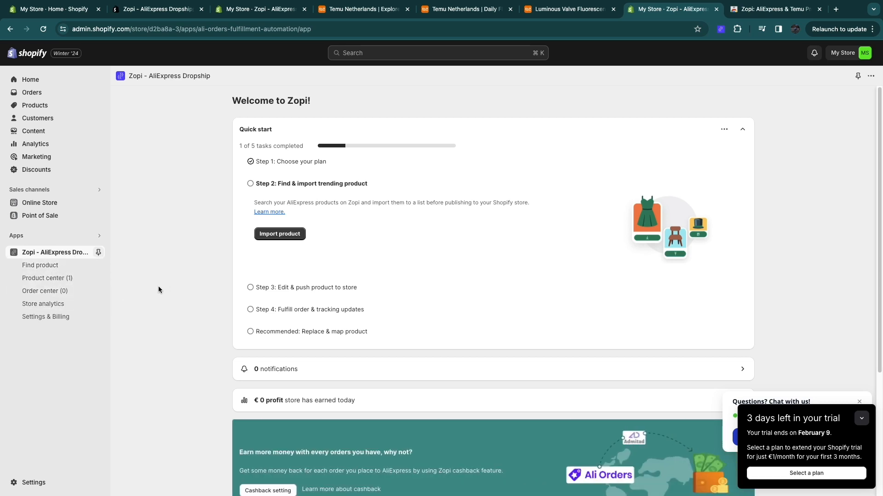
View the imported 4PCS Luminous Valve Caps in Zopi's Product center
click(47, 278)
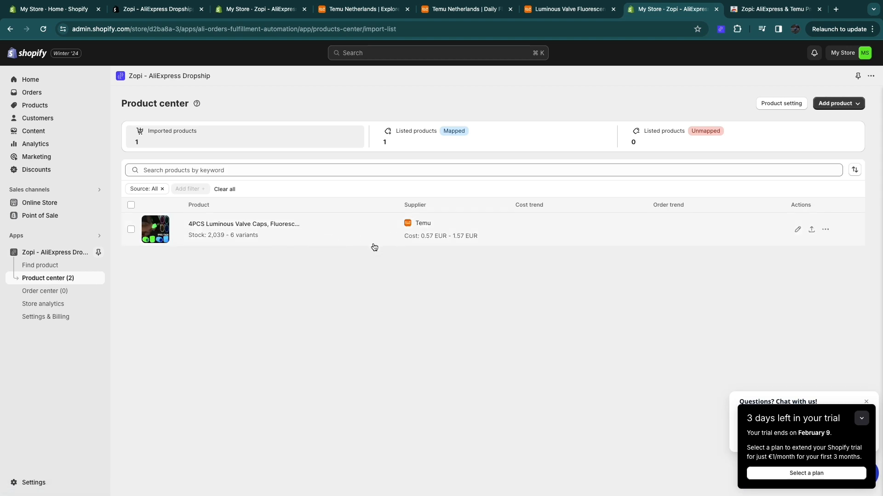
mouse_move(798, 230)
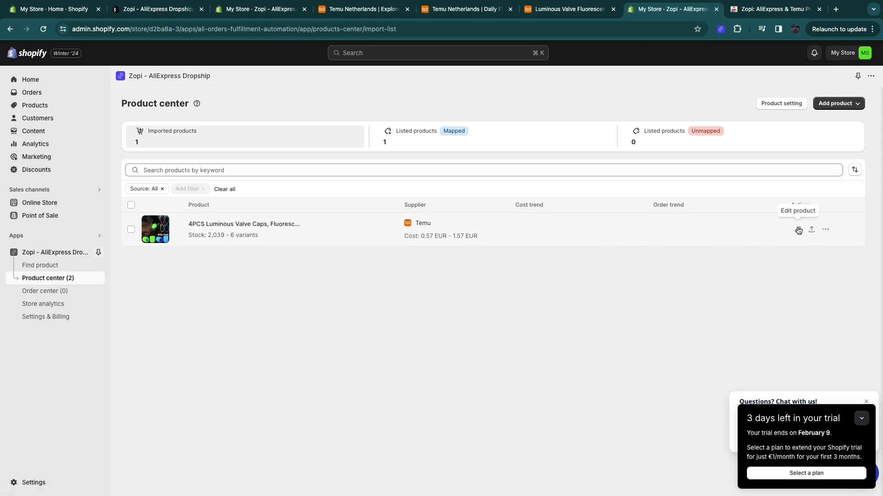
mouse_move(648, 260)
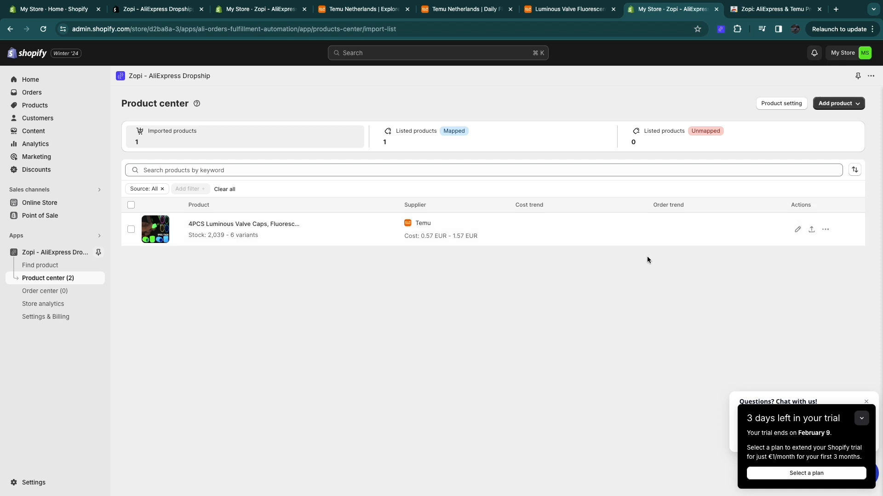
mouse_move(300, 323)
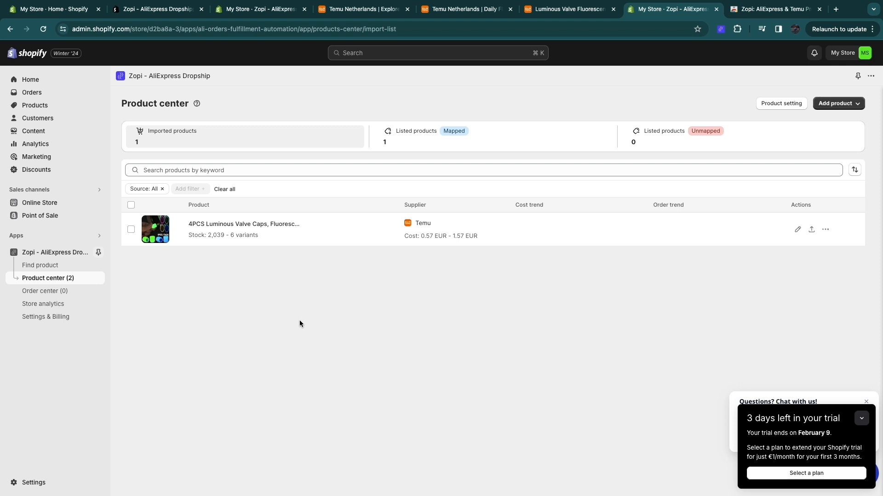
mouse_move(435, 402)
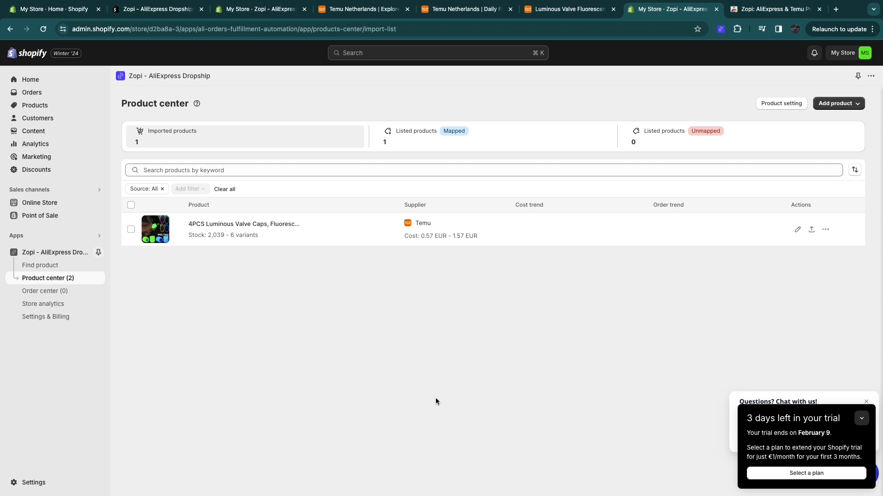